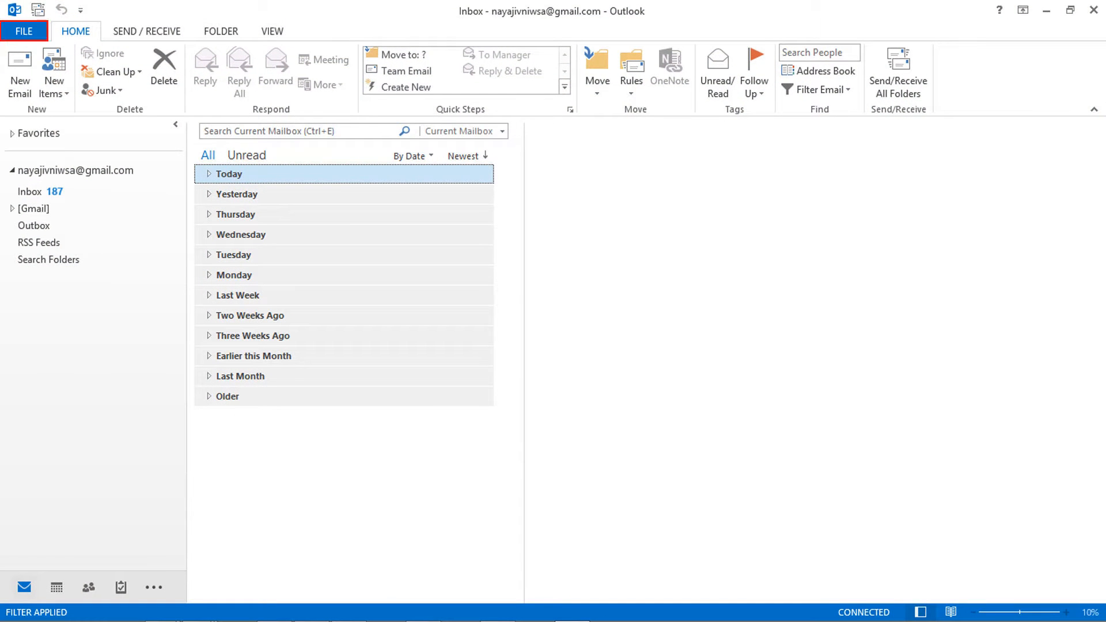
Step: Go to the Open & Export page from the File menu
left_click(23, 31)
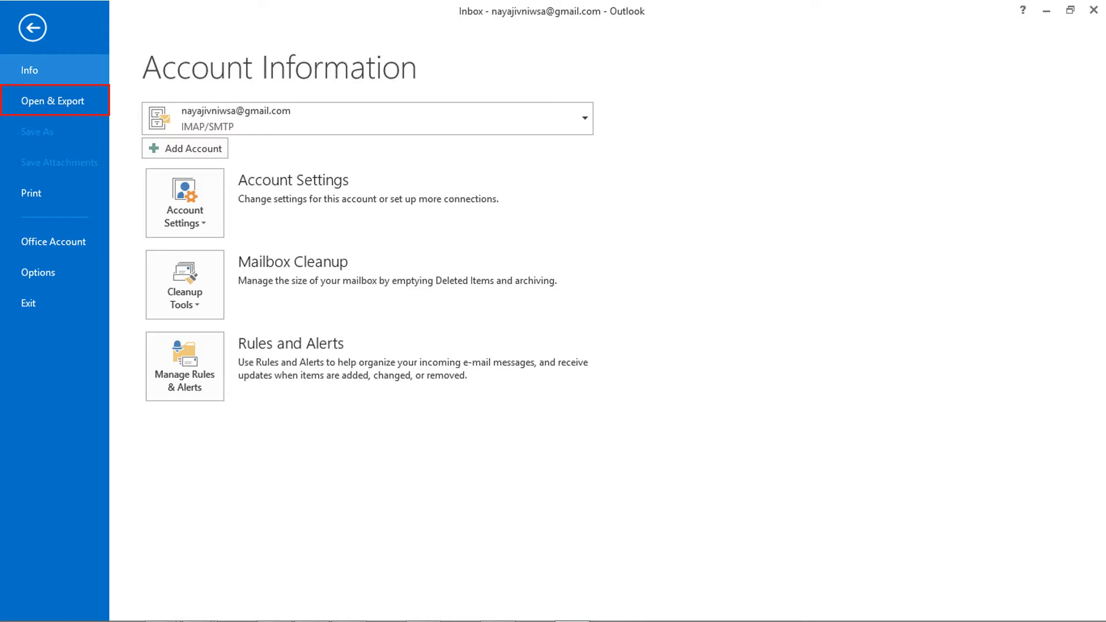
left_click(53, 101)
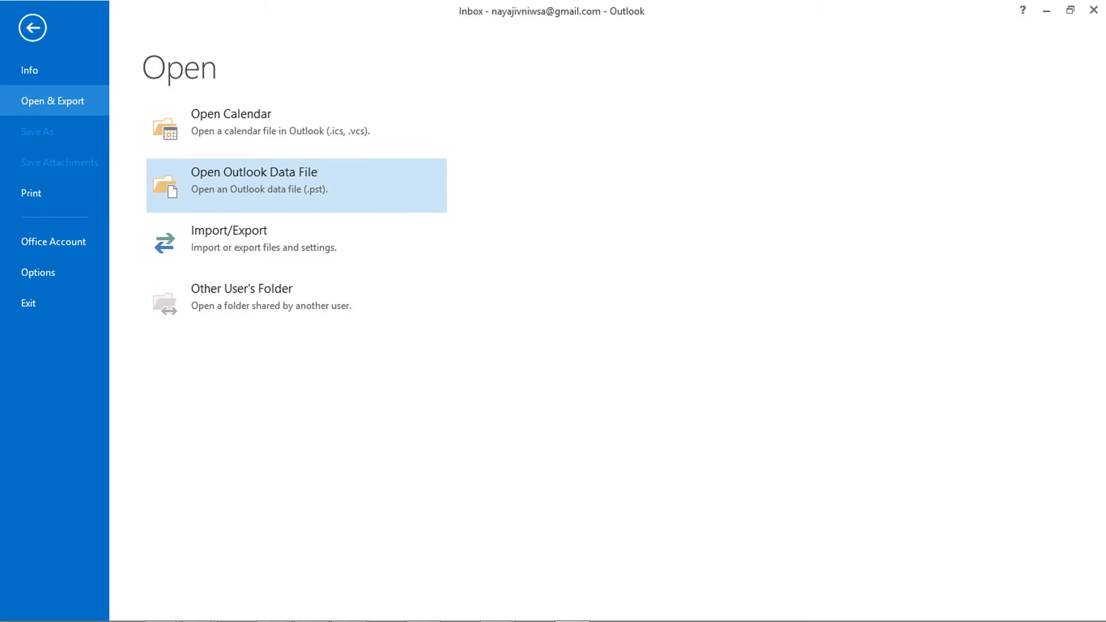
left_click(295, 185)
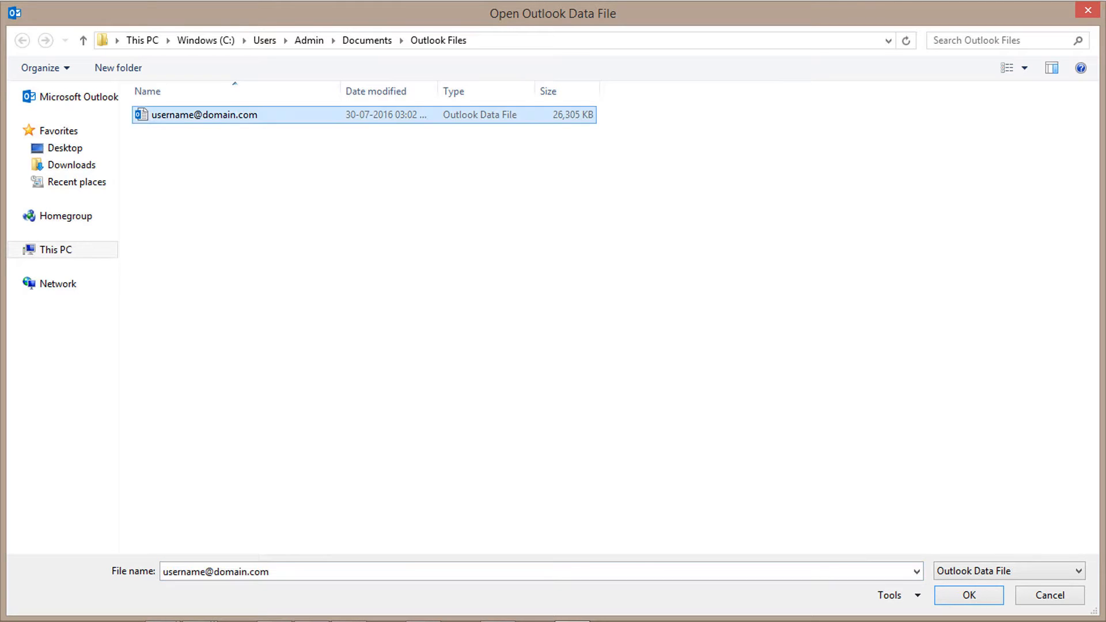
mouse_move(968, 595)
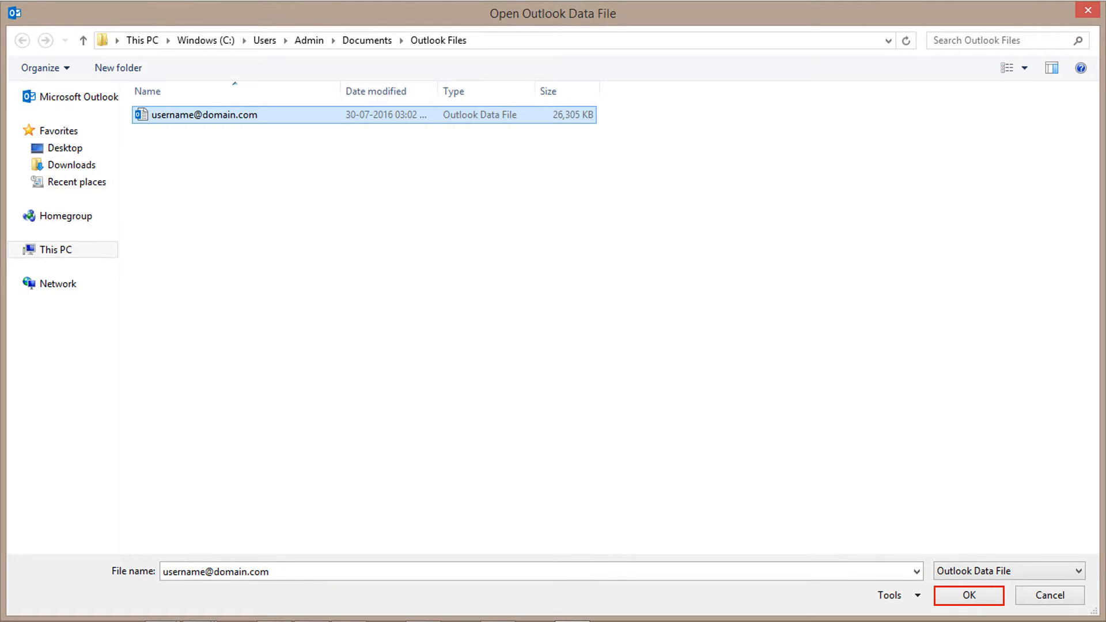
left_click(968, 595)
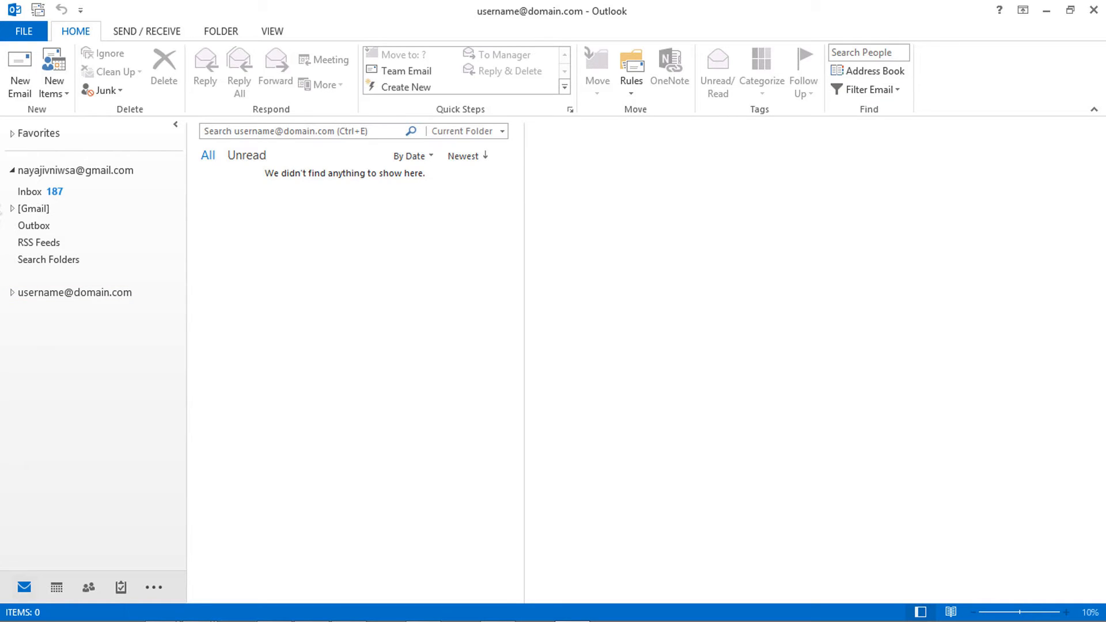
left_click(23, 31)
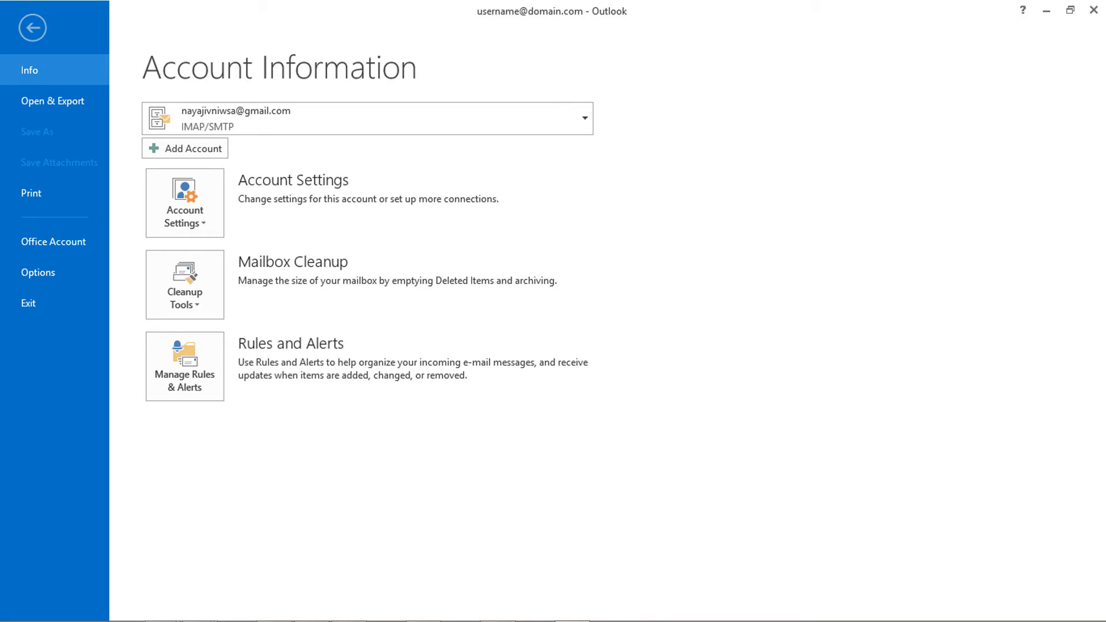
mouse_move(184, 202)
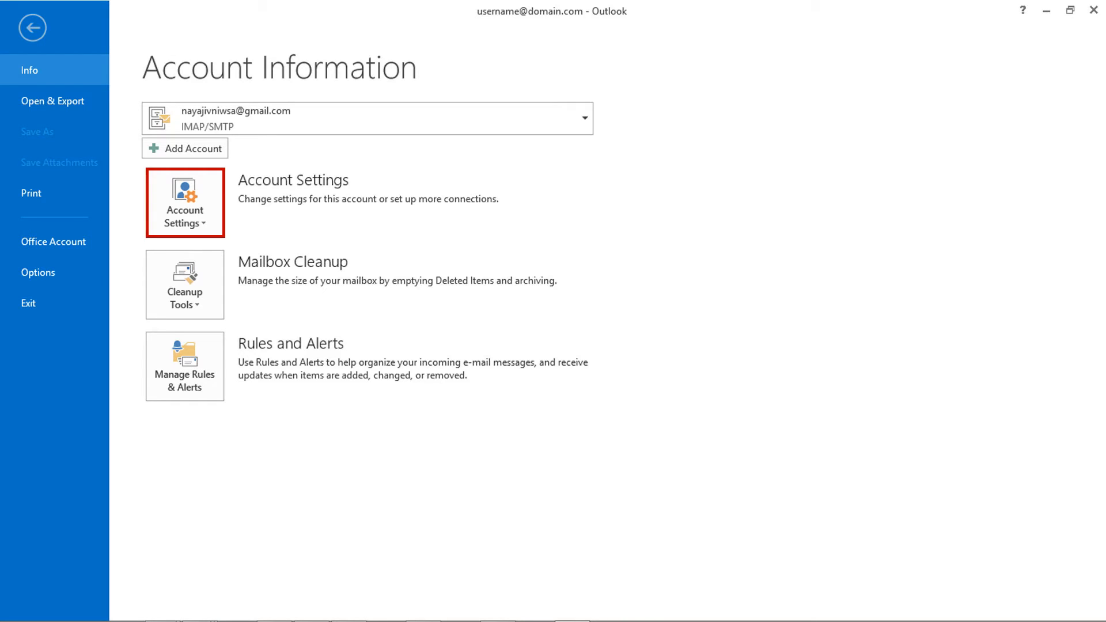
left_click(185, 202)
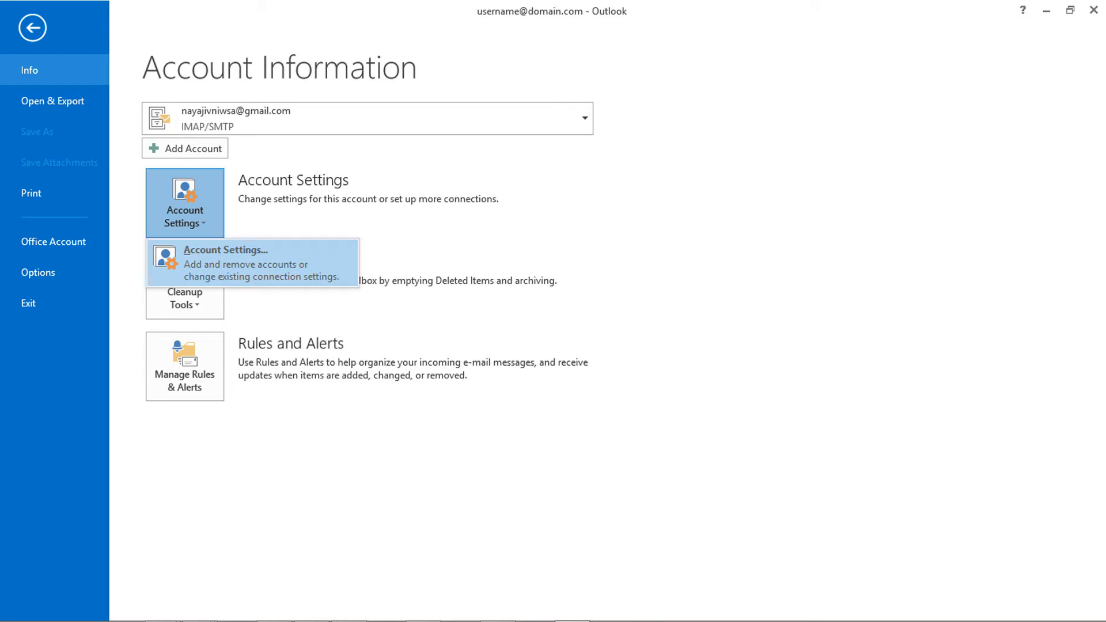
mouse_move(252, 263)
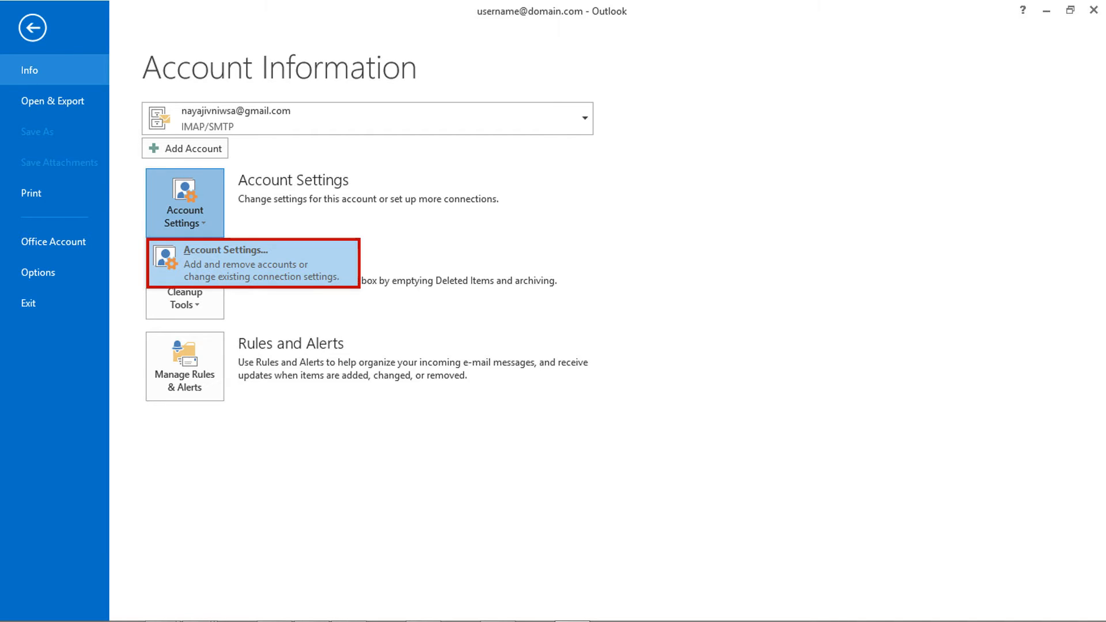
left_click(254, 263)
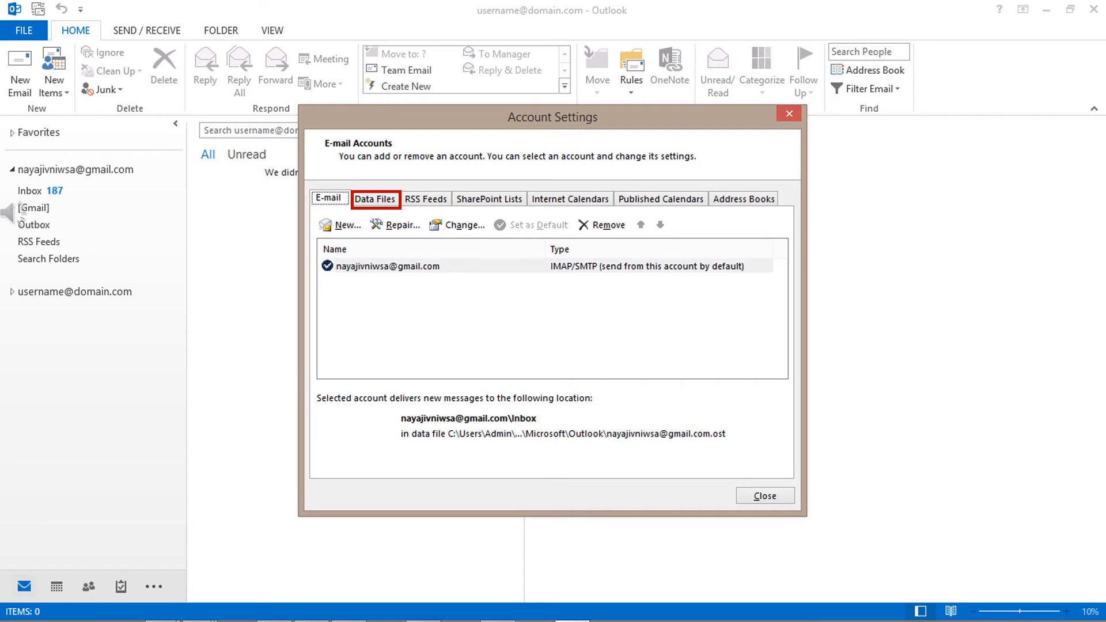
left_click(375, 198)
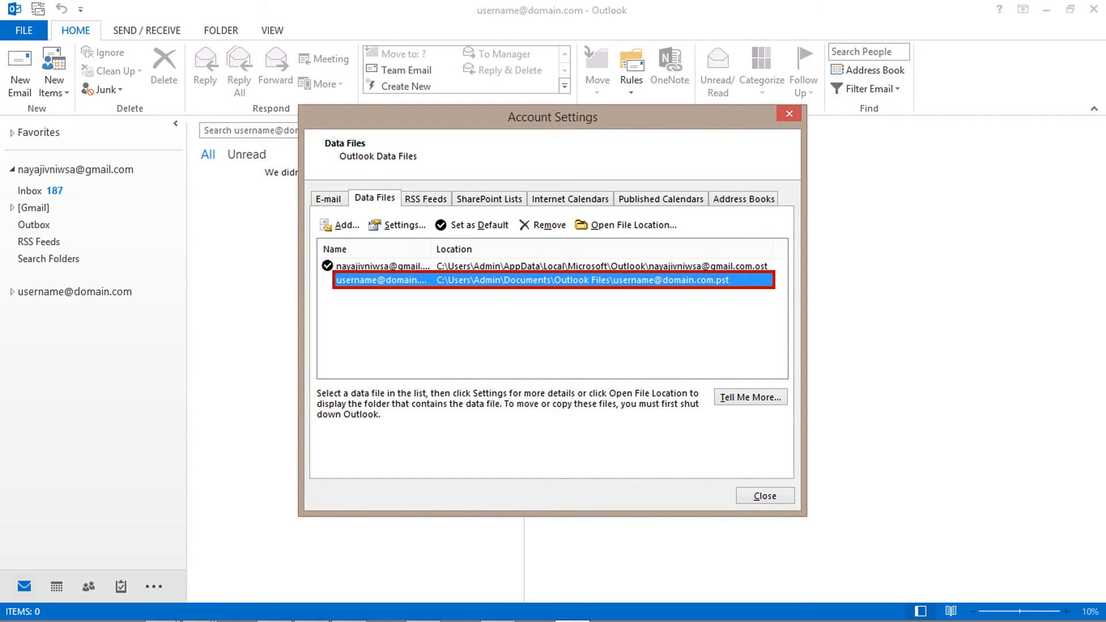
left_click(396, 224)
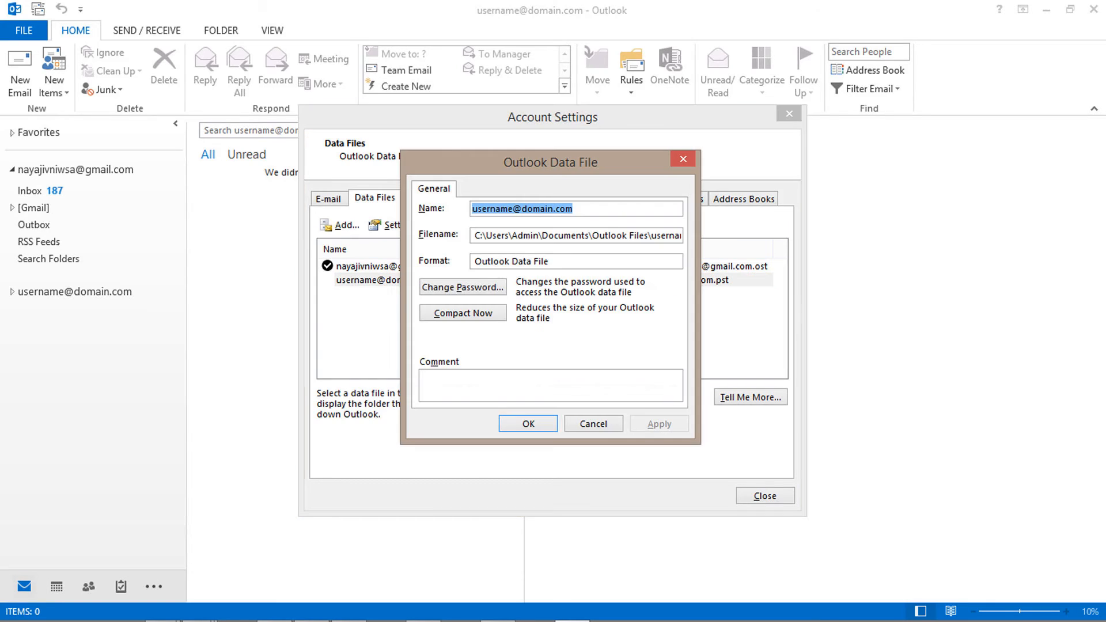
left_click(575, 208)
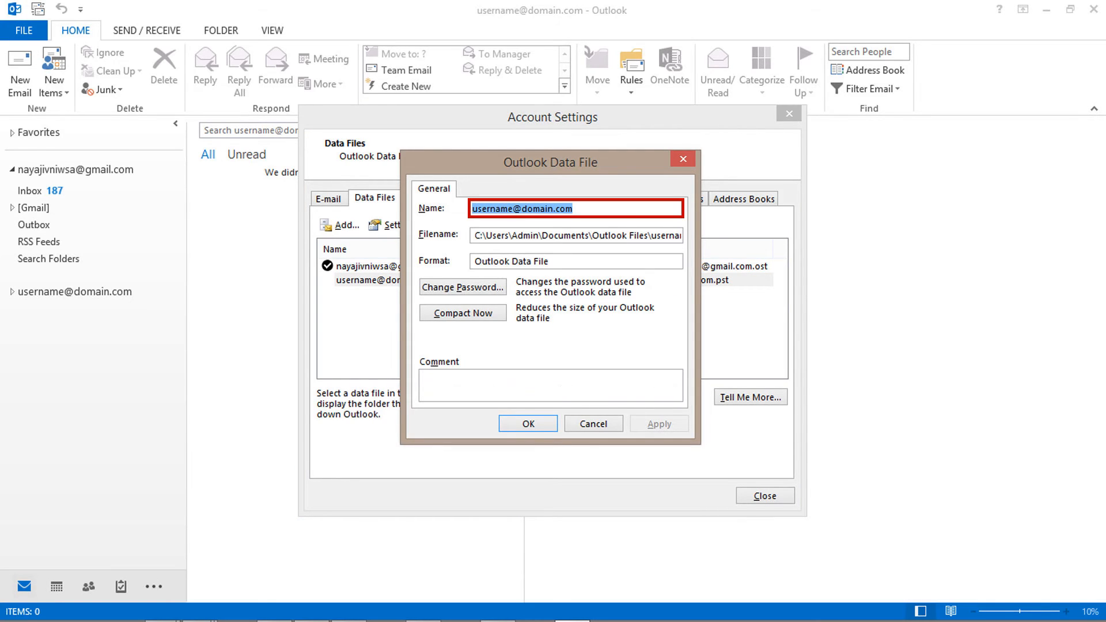
type("example@domain.com")
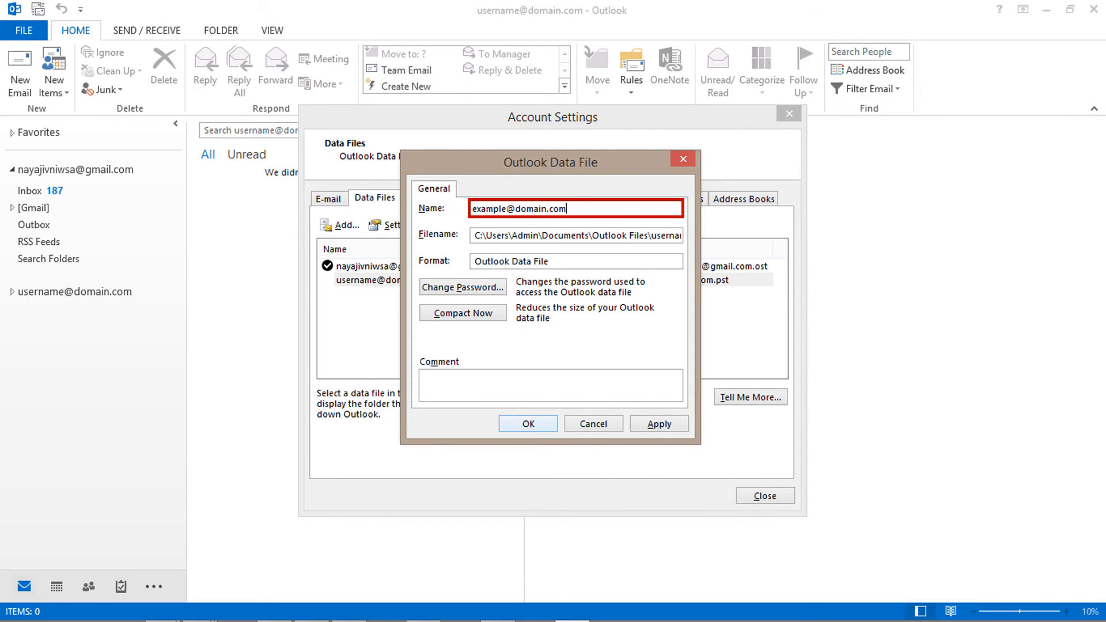
mouse_move(528, 424)
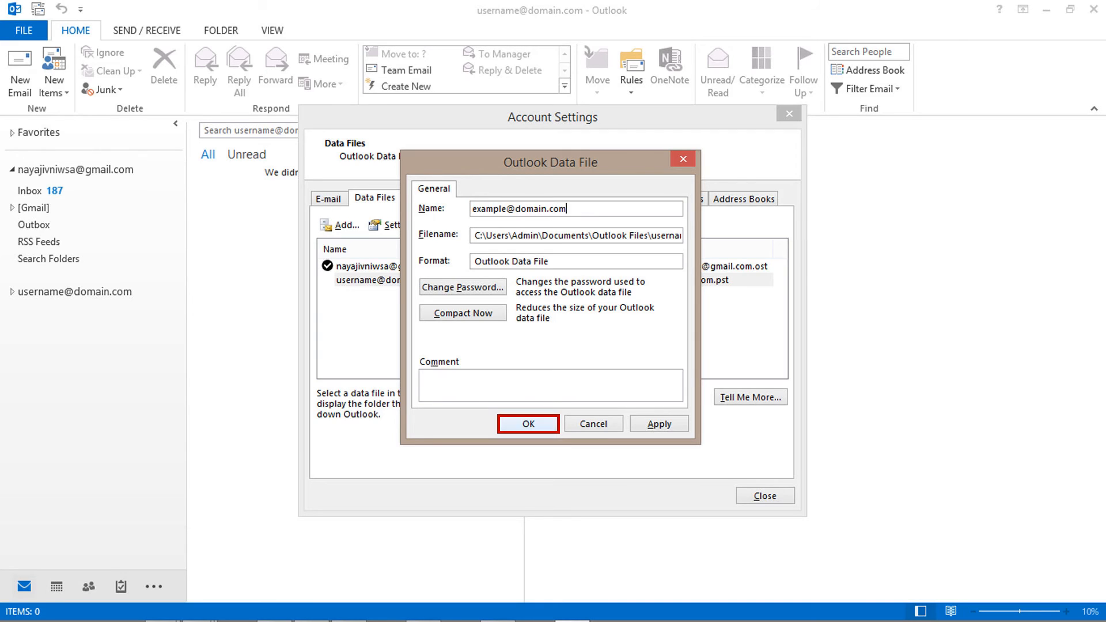
left_click(527, 424)
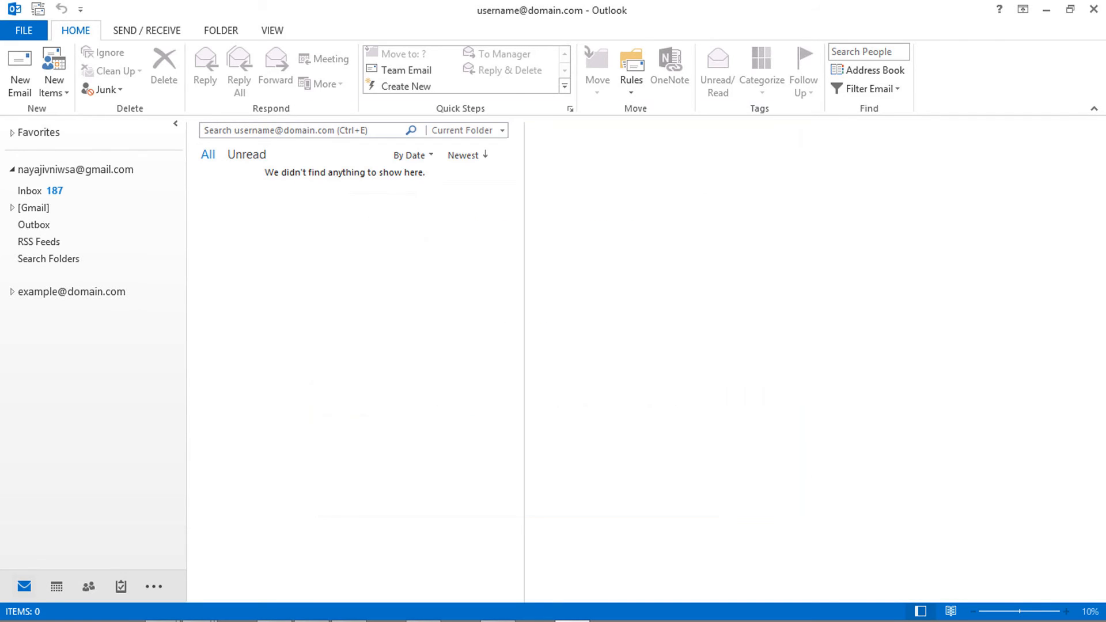
left_click(72, 291)
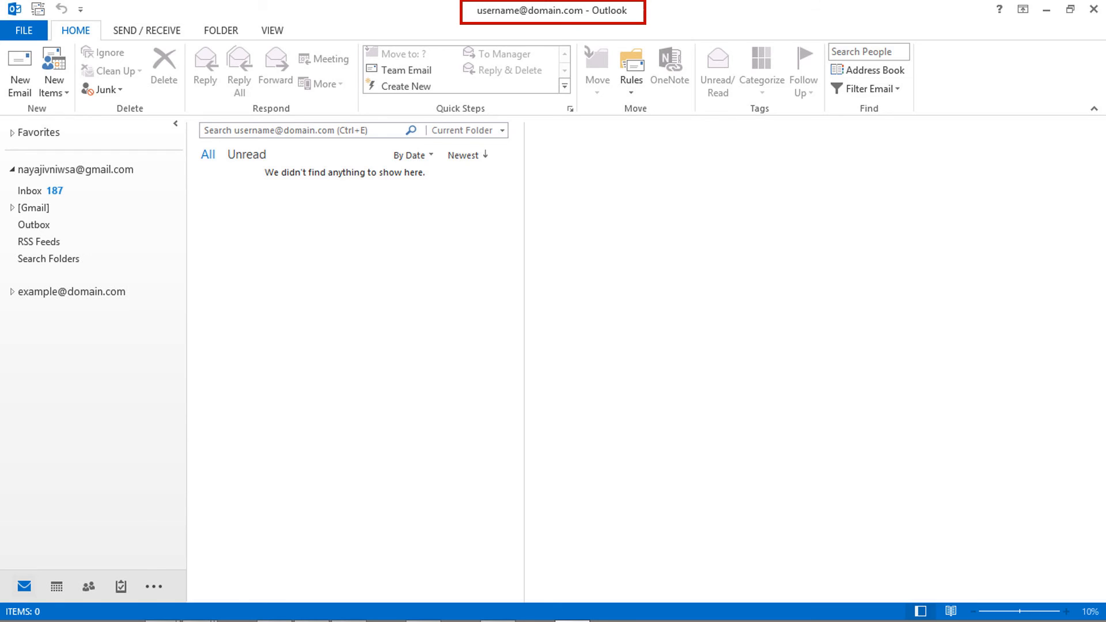
left_click(72, 292)
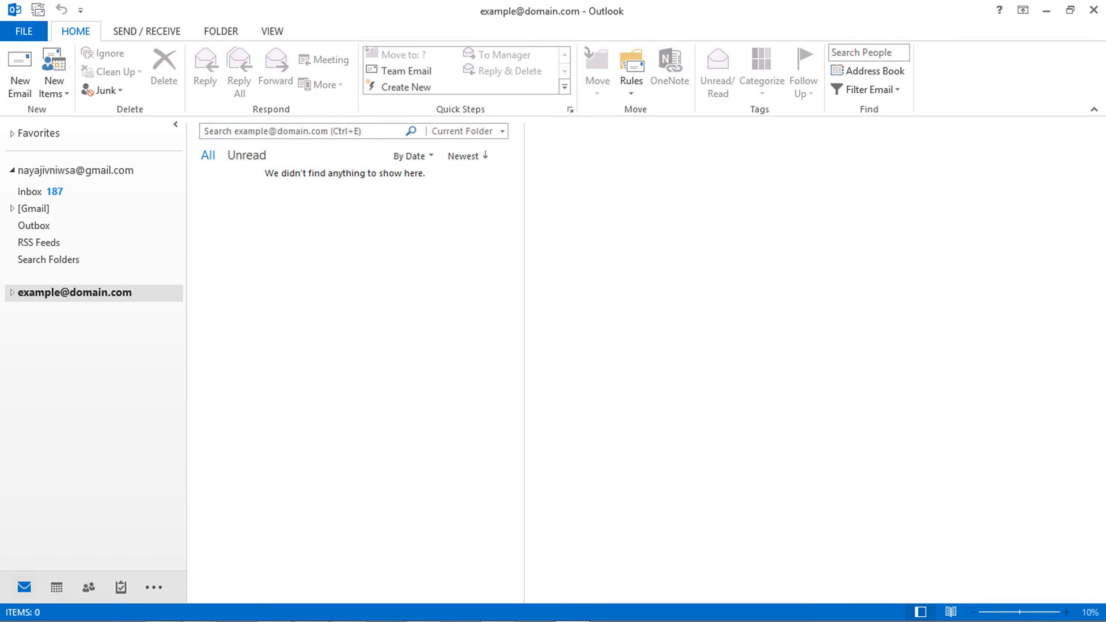